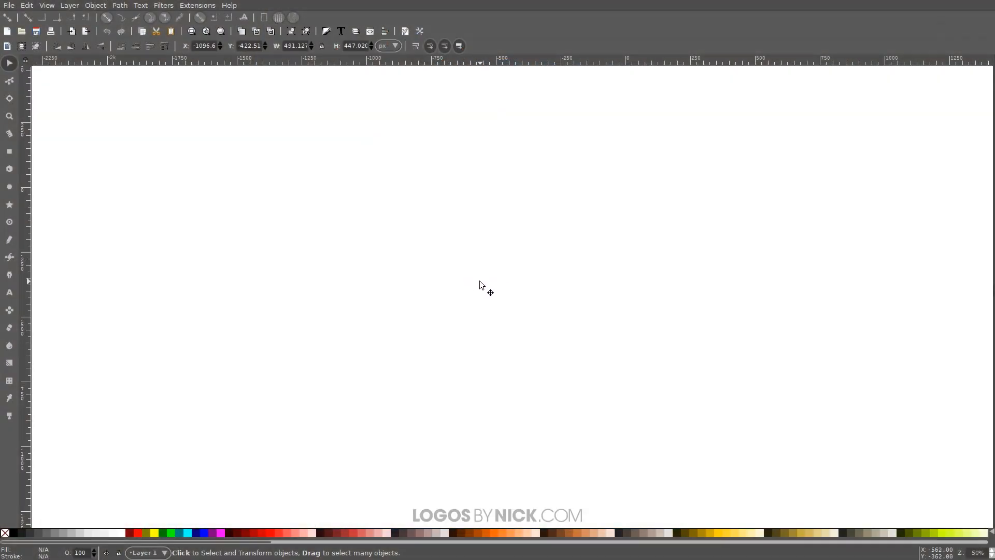
mouse_move(57, 5)
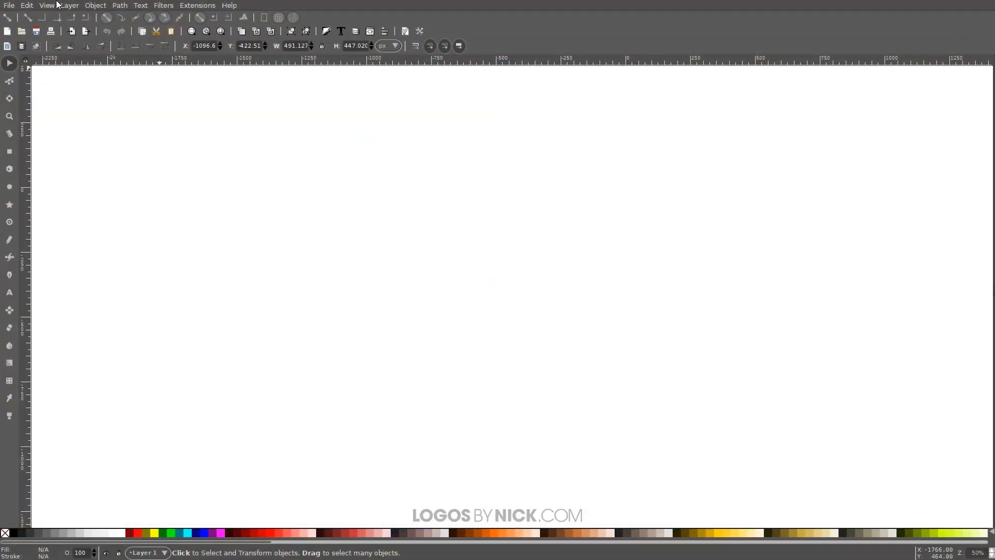
Reset the canvas zoom to 1:1 so the blank page shows at actual size.
left_click(47, 5)
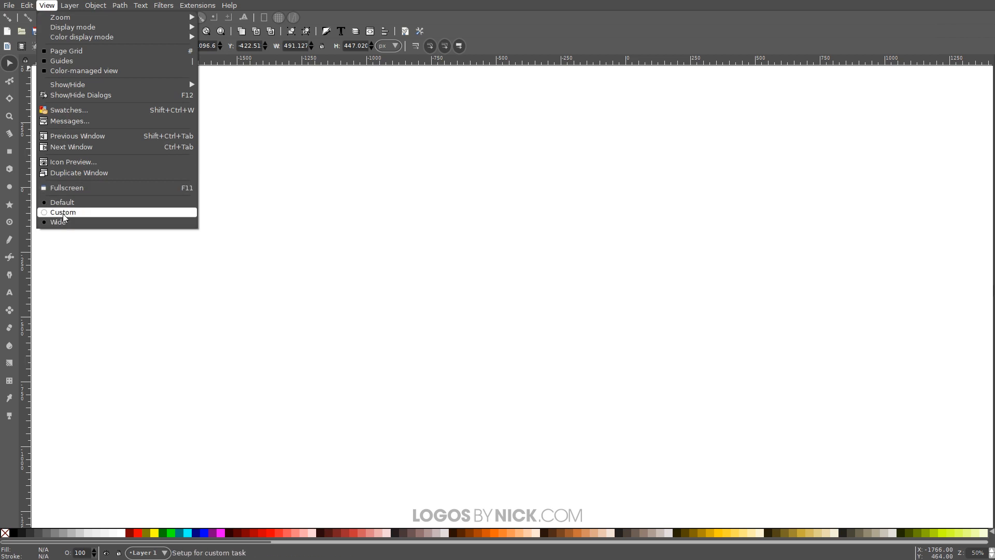
mouse_move(62, 16)
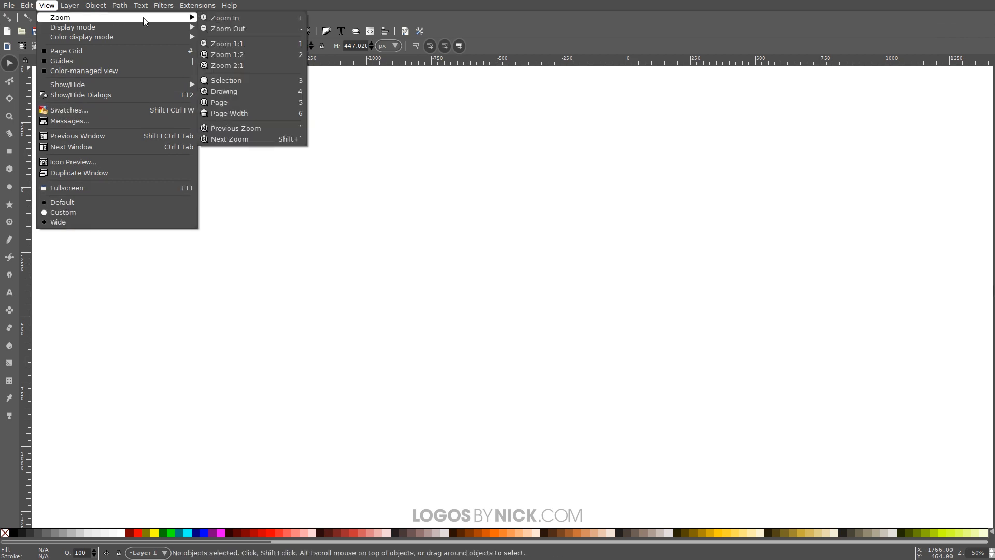
left_click(228, 44)
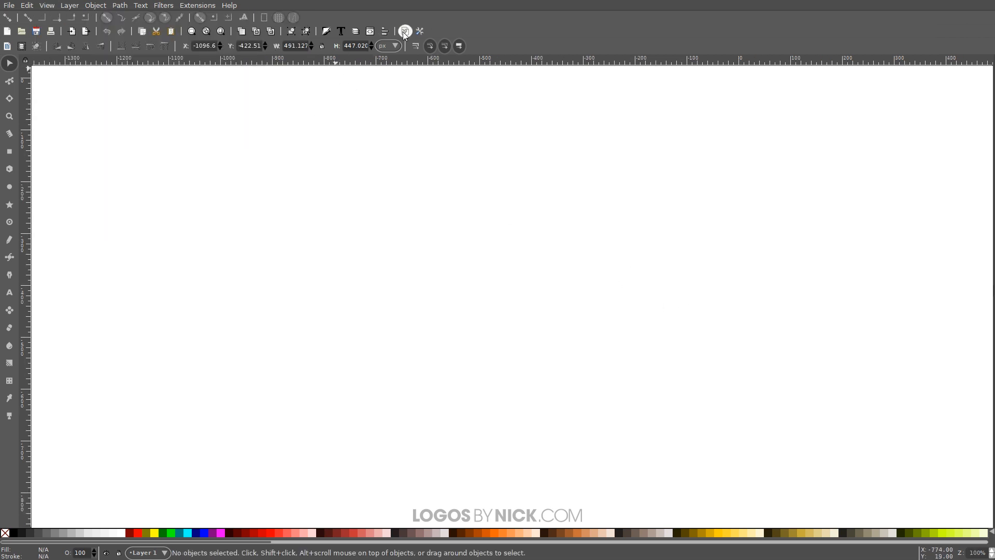
mouse_move(387, 30)
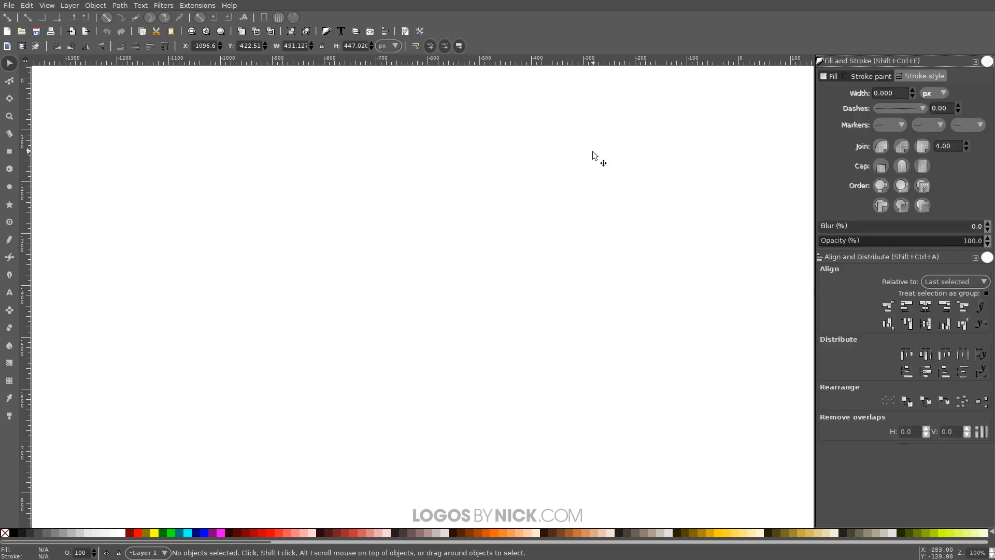
mouse_move(636, 257)
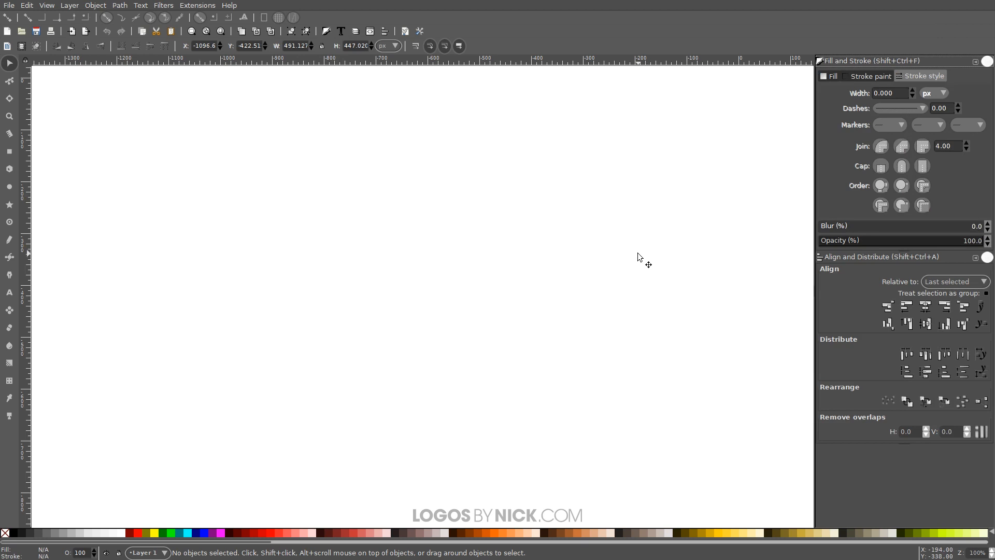
mouse_move(9, 257)
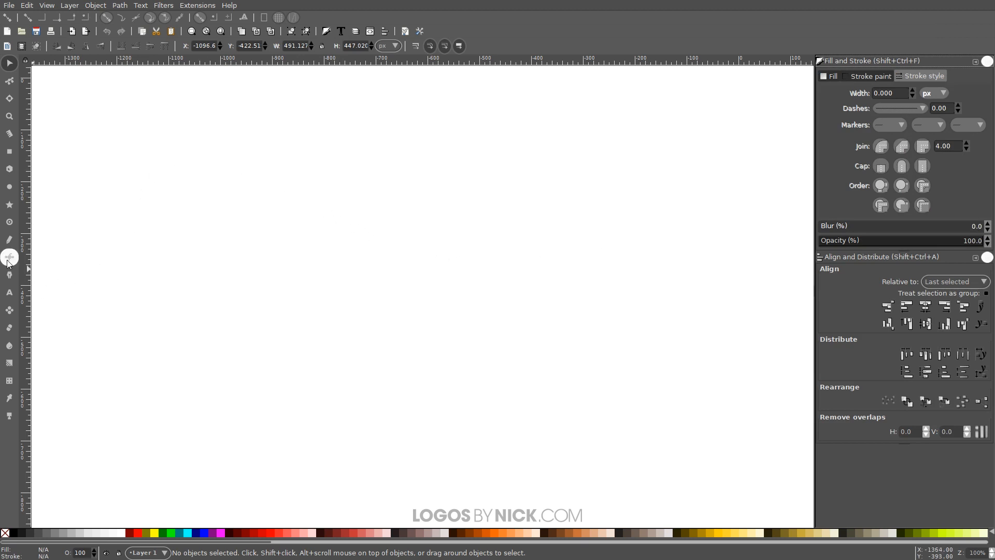
Draw a straight horizontal line with the Bezier tool and give it a 5 px flat black stroke.
left_click(8, 257)
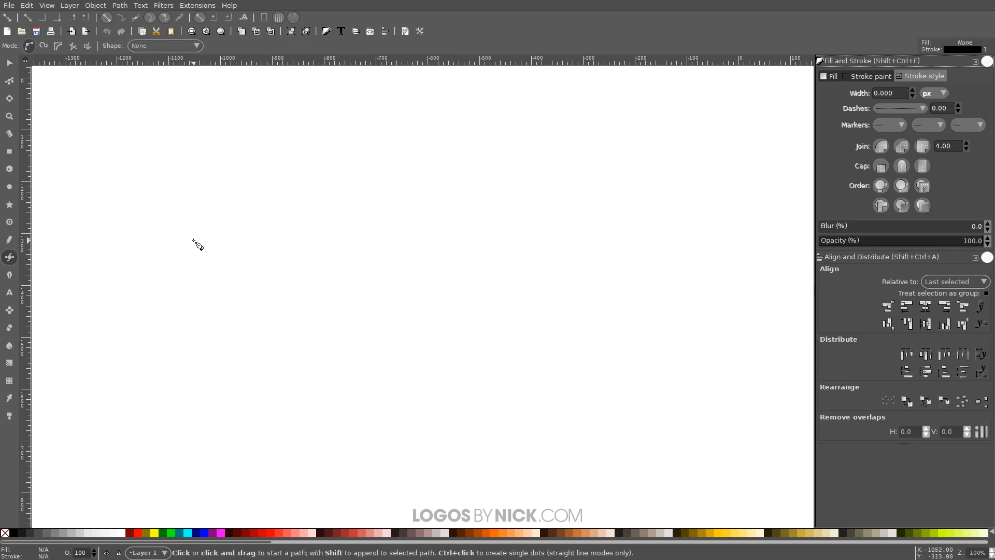
mouse_move(191, 170)
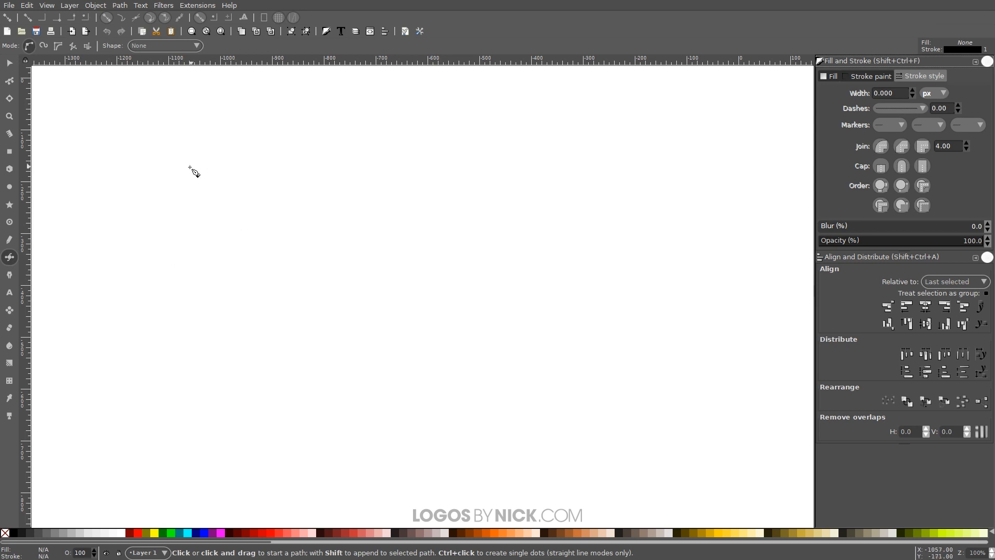
left_click(209, 181)
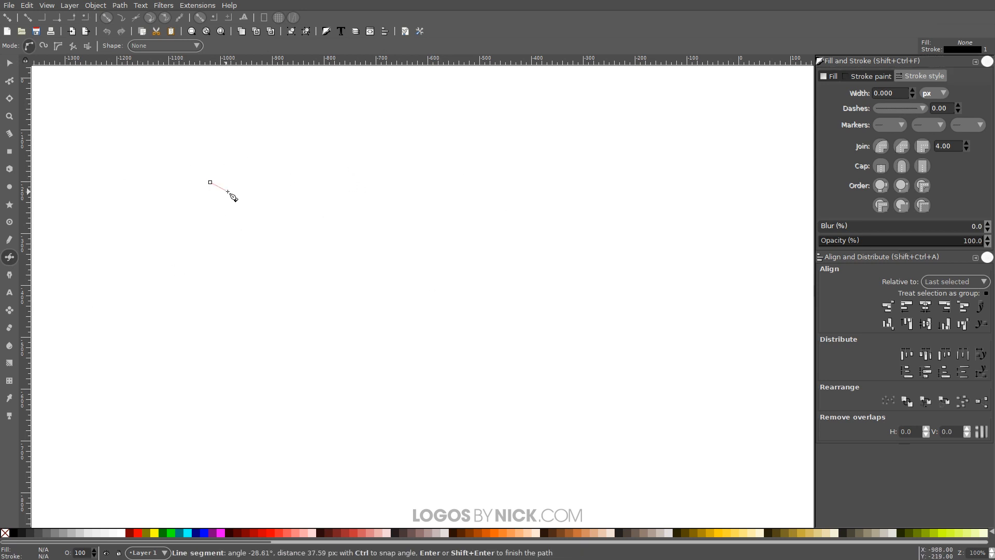
mouse_move(402, 184)
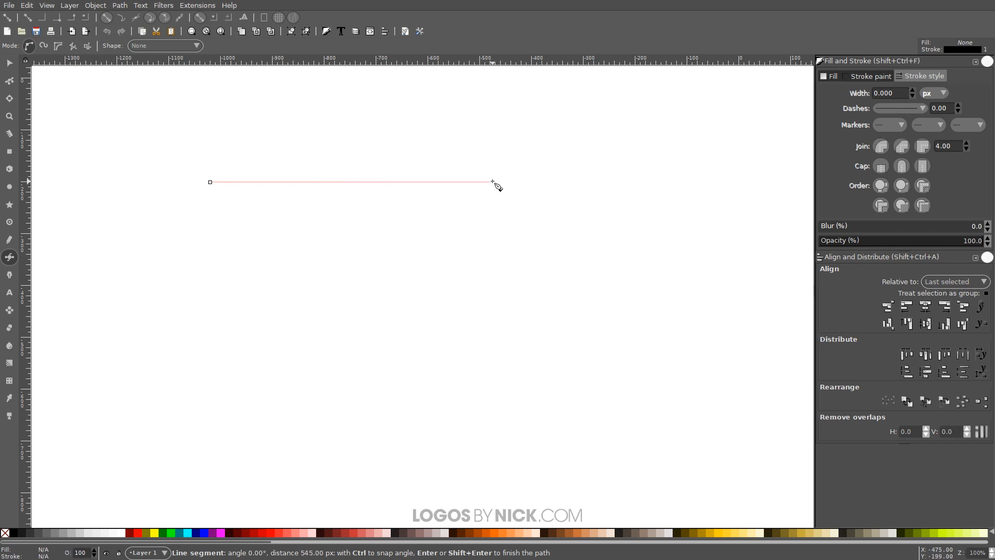
left_click(495, 183)
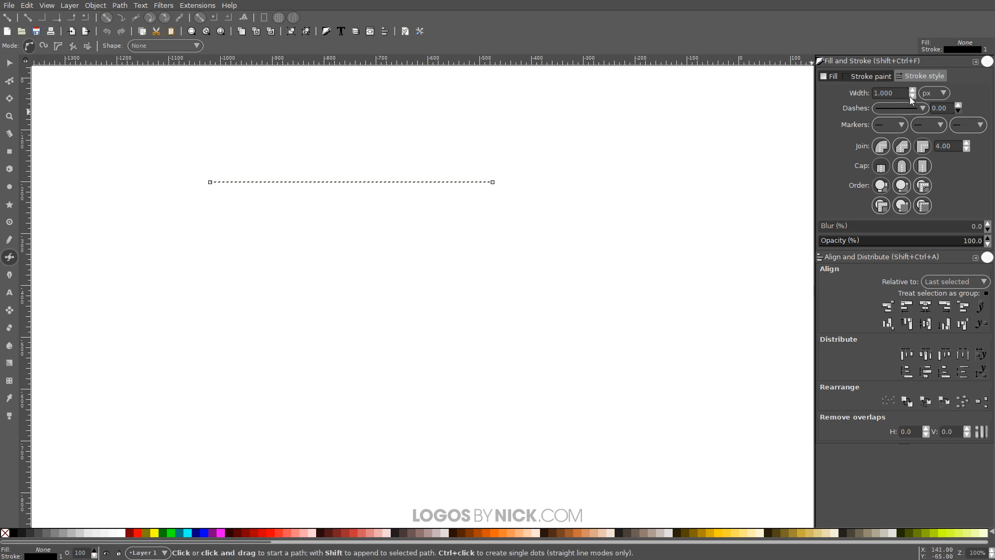
left_click(870, 77)
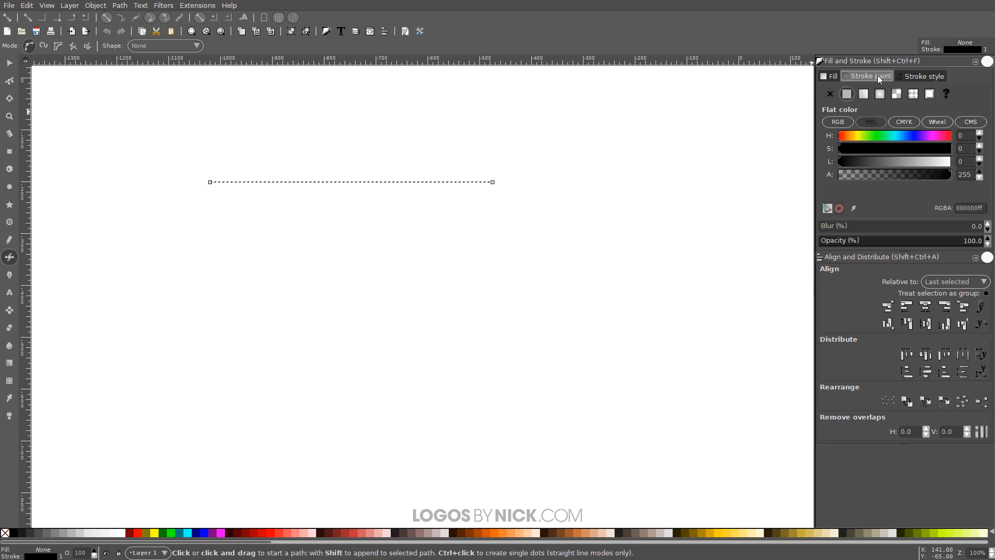
left_click(923, 77)
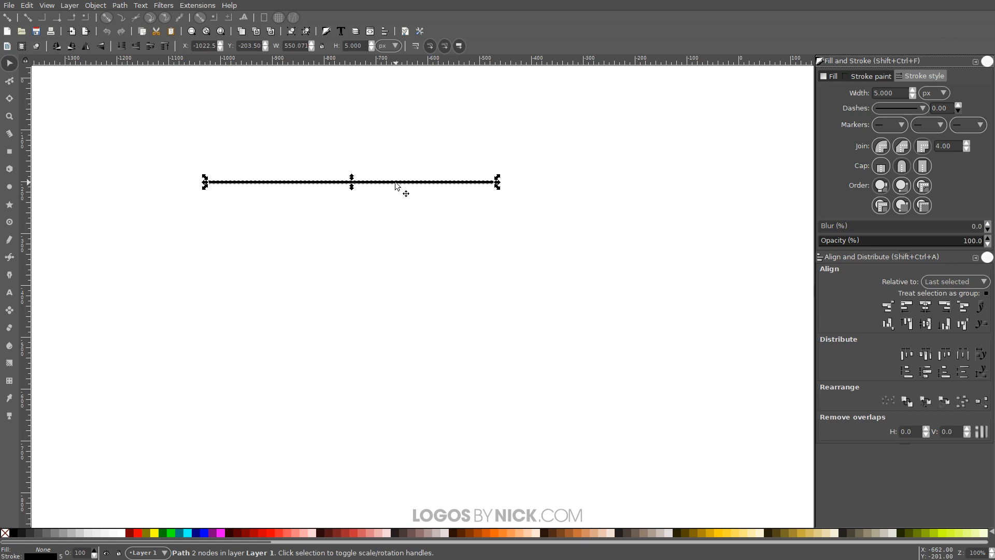
mouse_move(394, 185)
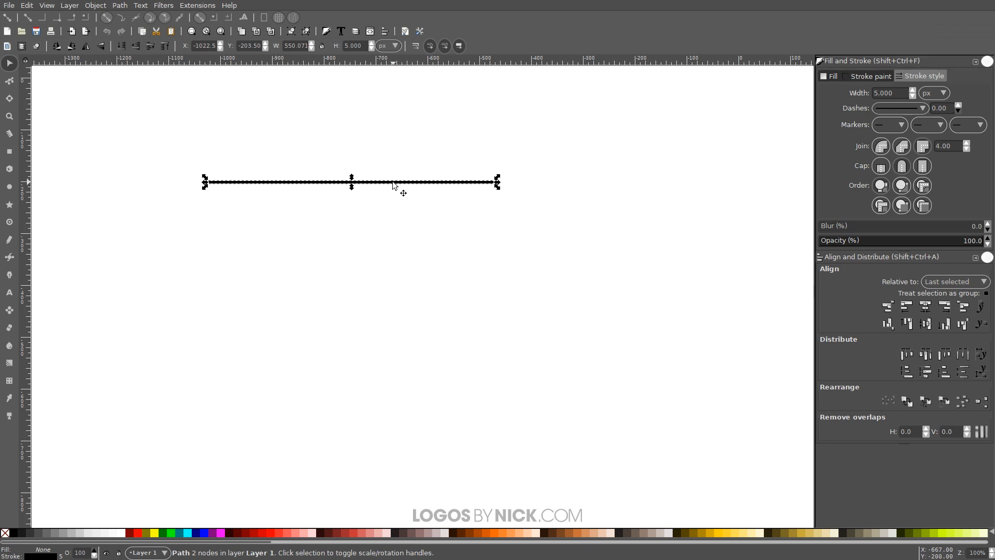
mouse_move(396, 185)
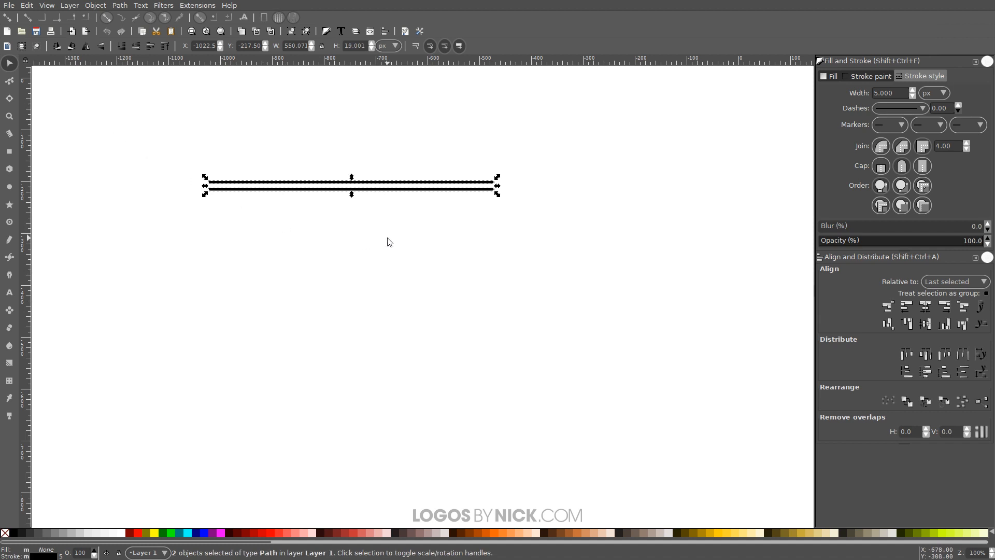
mouse_move(403, 187)
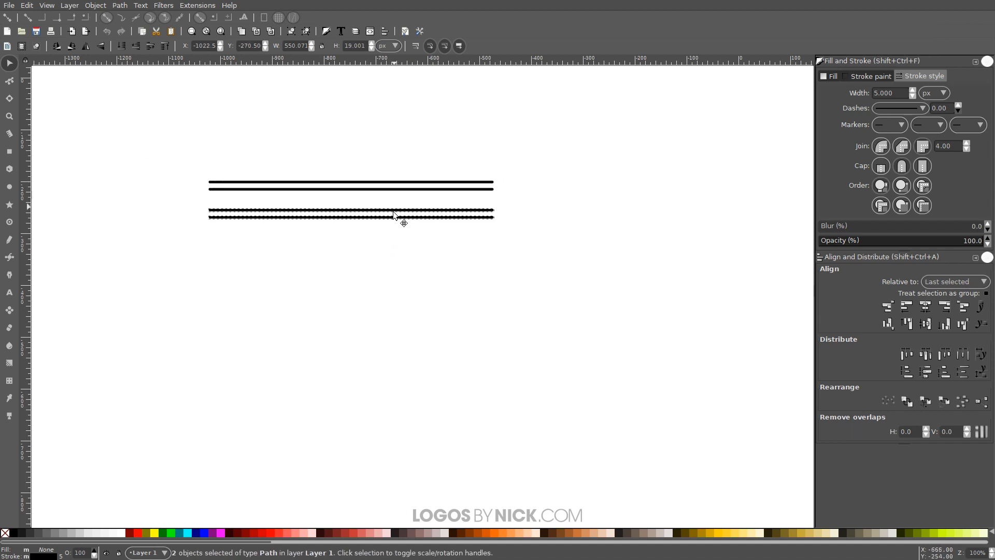
Duplicate the line repeatedly into a stacked block of 32 evenly spaced black lines.
left_click_drag(403, 216, 406, 203)
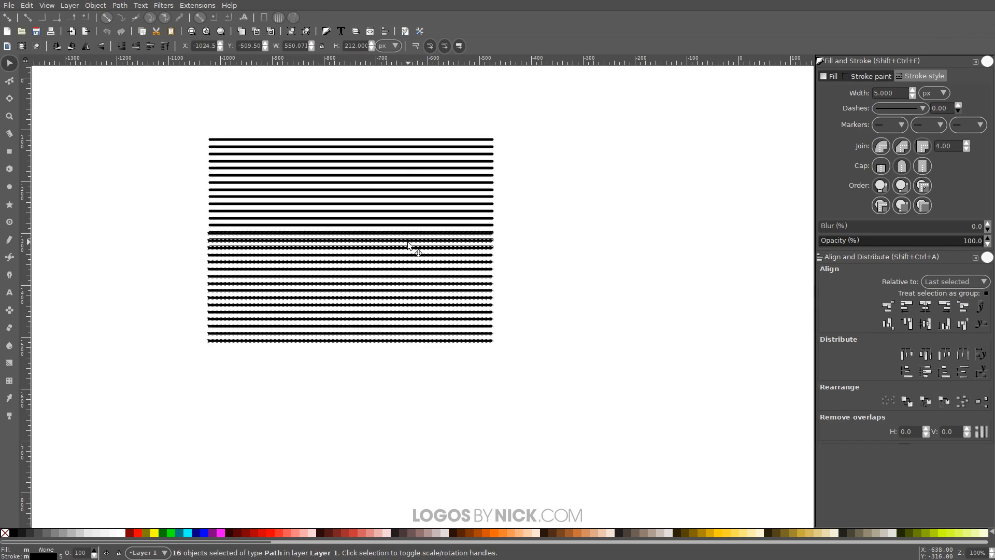
left_click_drag(410, 247, 410, 308)
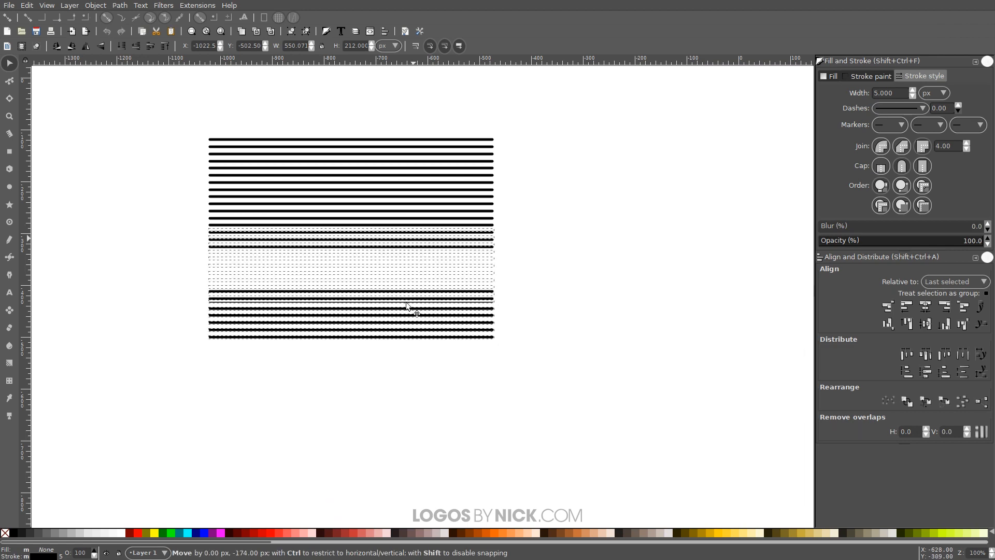
left_click_drag(406, 307, 392, 266)
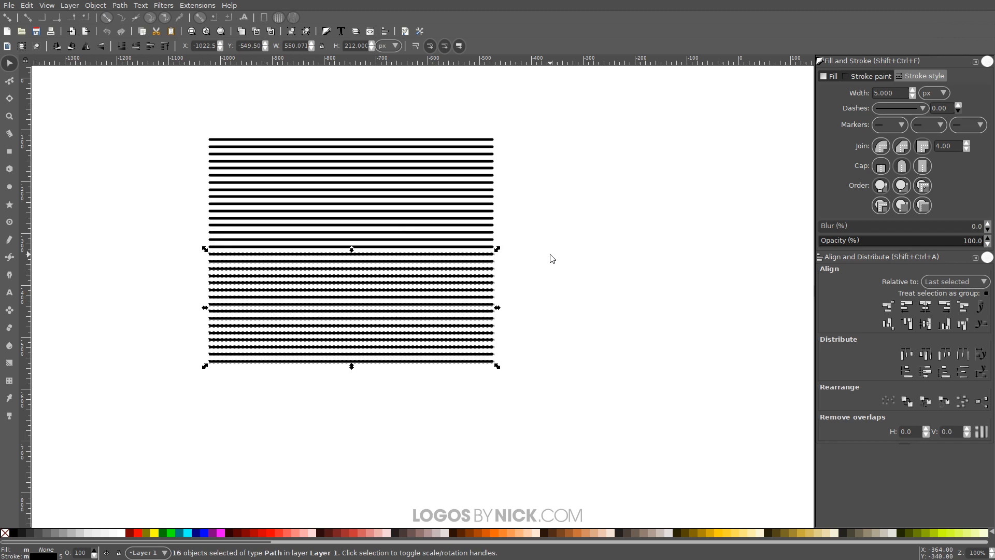
mouse_move(539, 257)
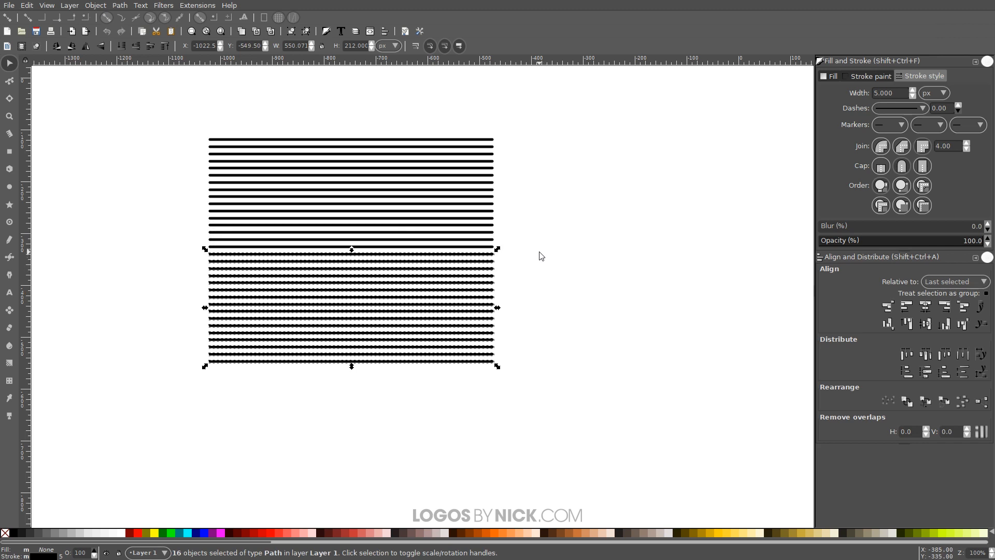
mouse_move(274, 192)
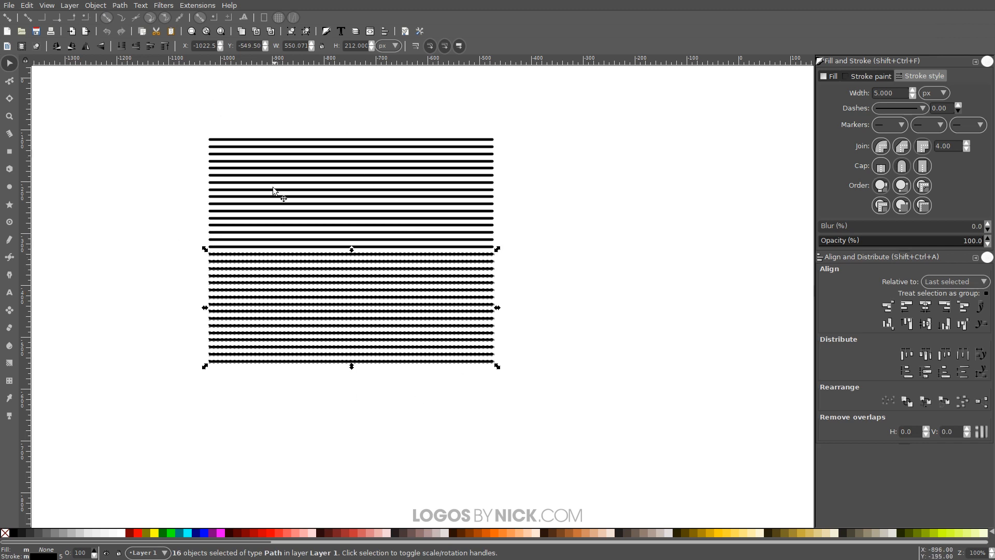
mouse_move(680, 439)
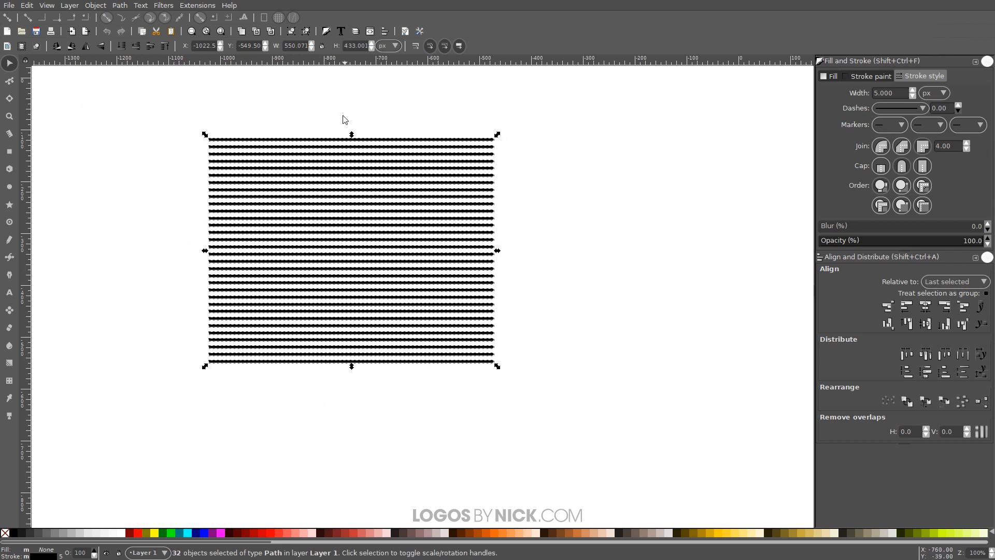
mouse_move(28, 320)
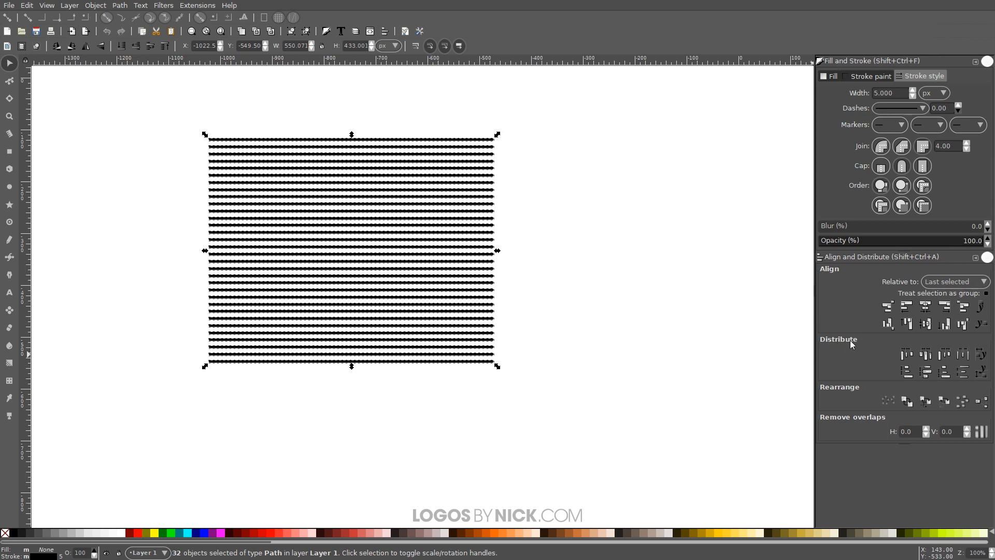
mouse_move(963, 370)
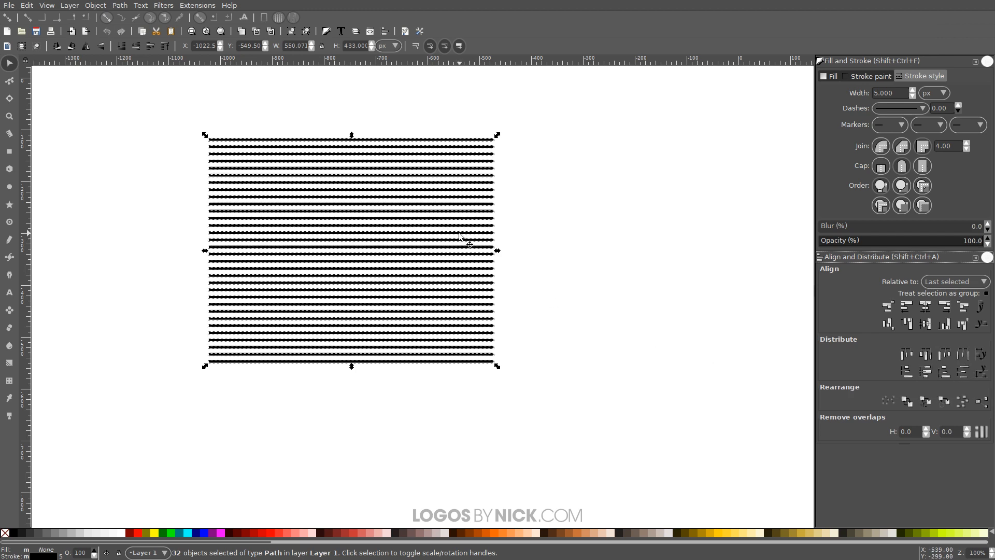
Select all 32 lines and bring up the Path menu.
left_click(117, 5)
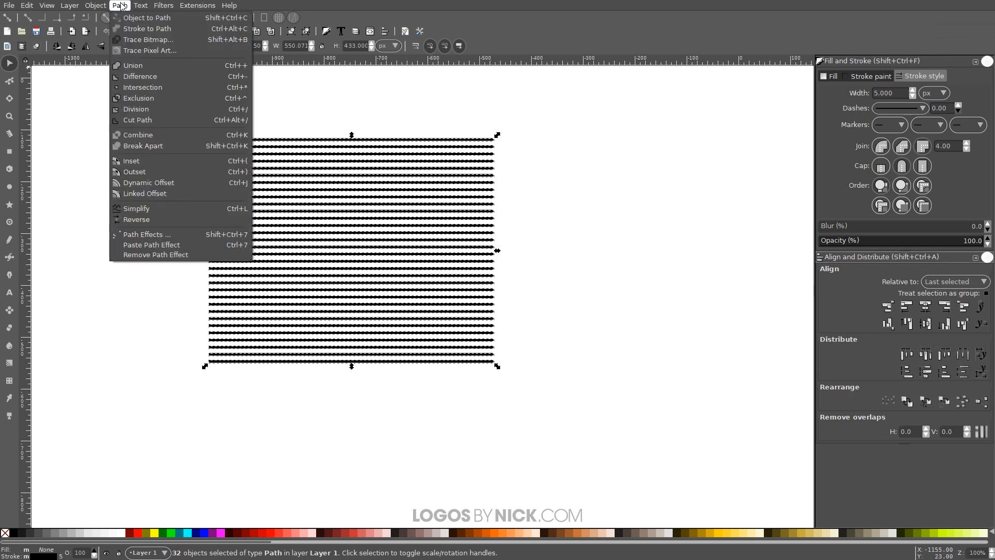
mouse_move(149, 135)
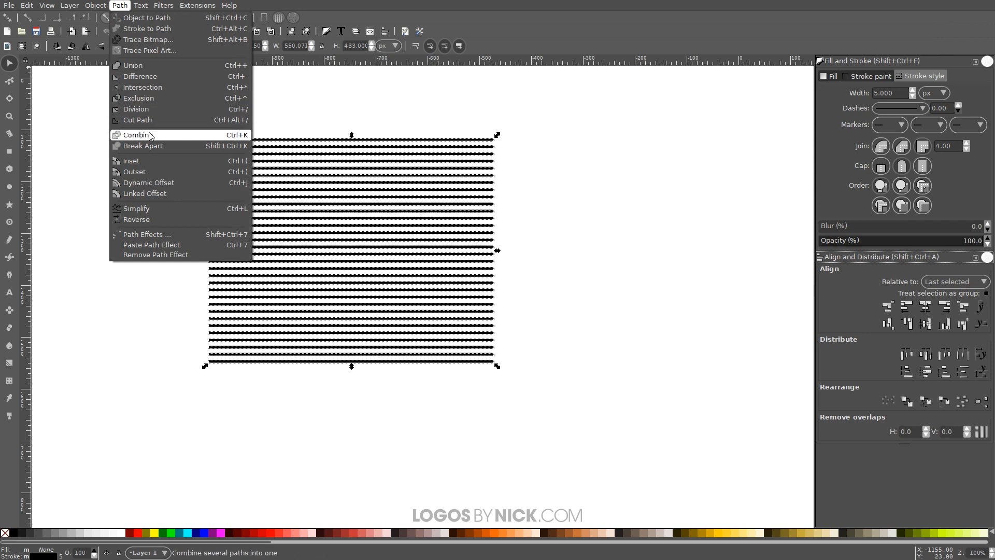
Combine all the lines into one path and bring up the Path Effects panel.
left_click(132, 135)
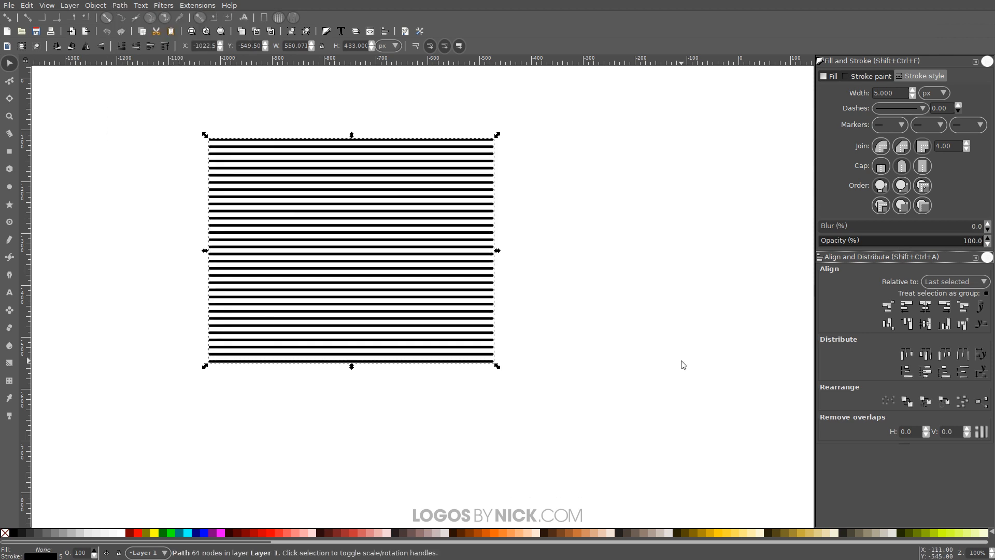
left_click(120, 5)
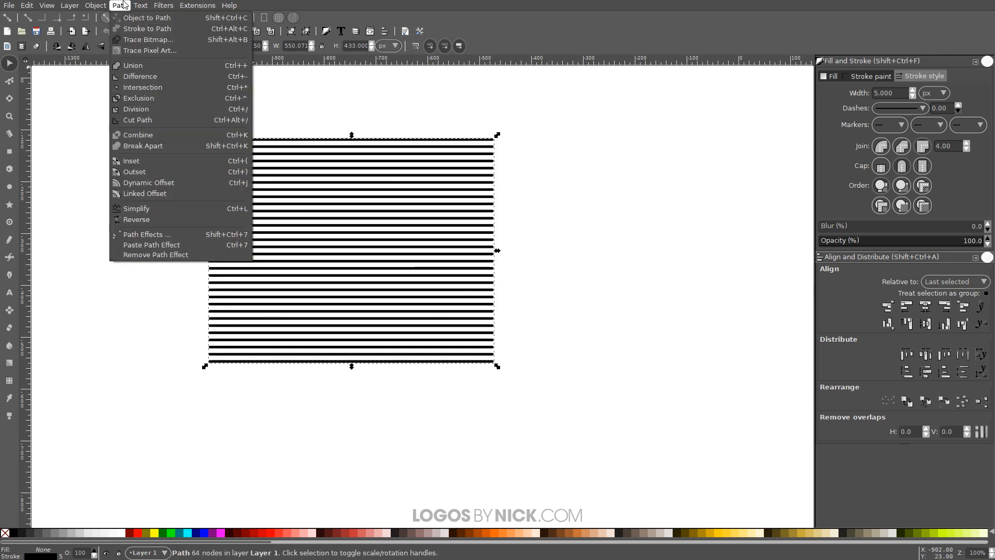
left_click(148, 234)
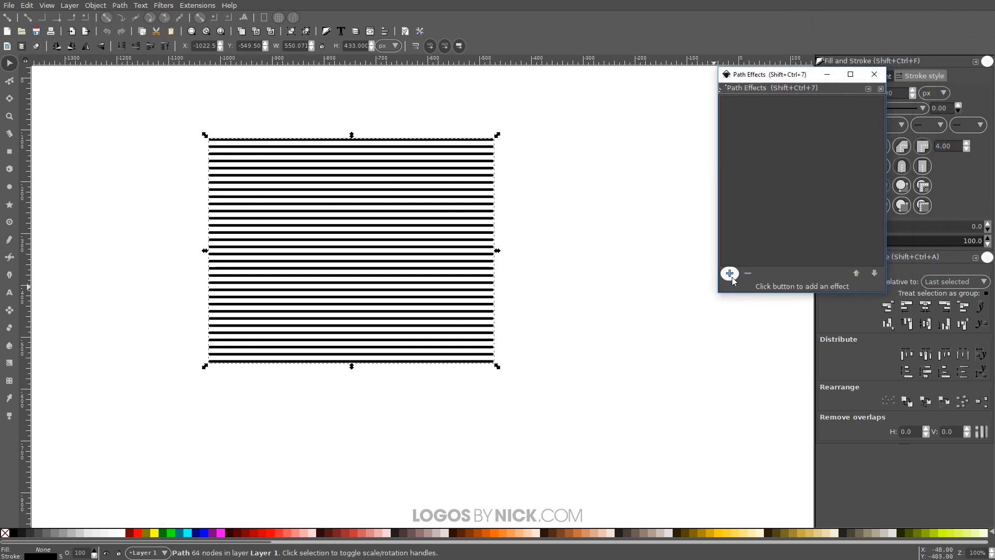
Add the Lattice Deformation 2 effect to the combined path.
left_click(730, 273)
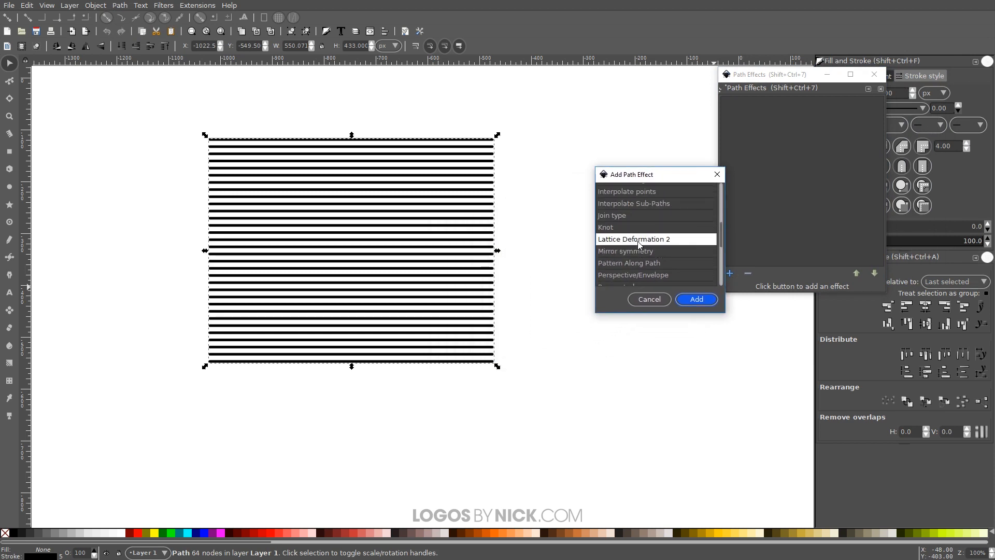
scroll("down", 3)
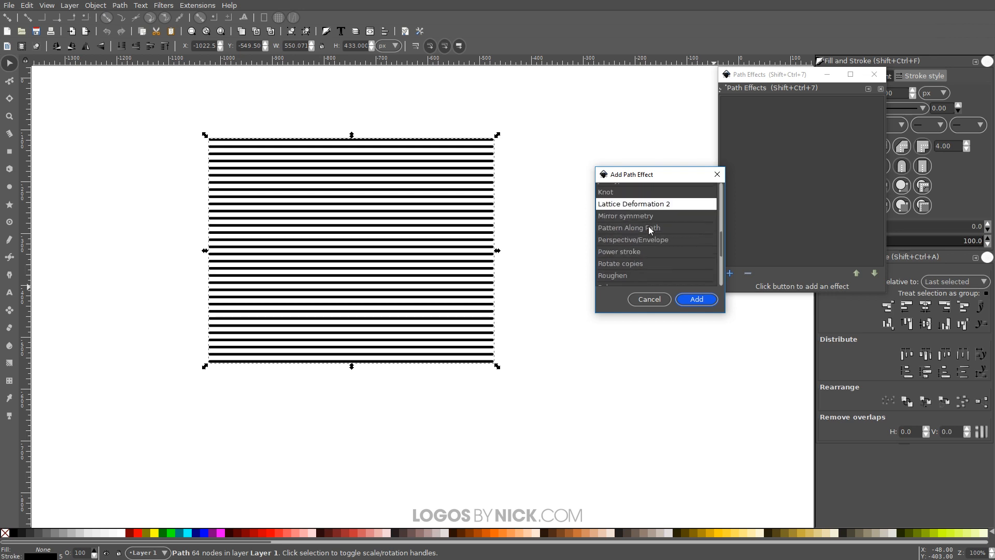
left_click(697, 298)
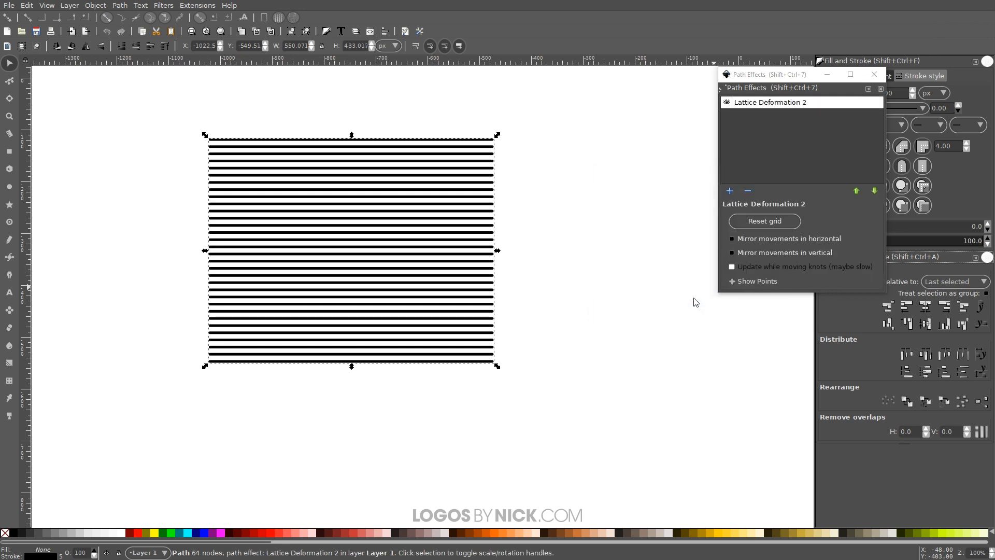
mouse_move(283, 159)
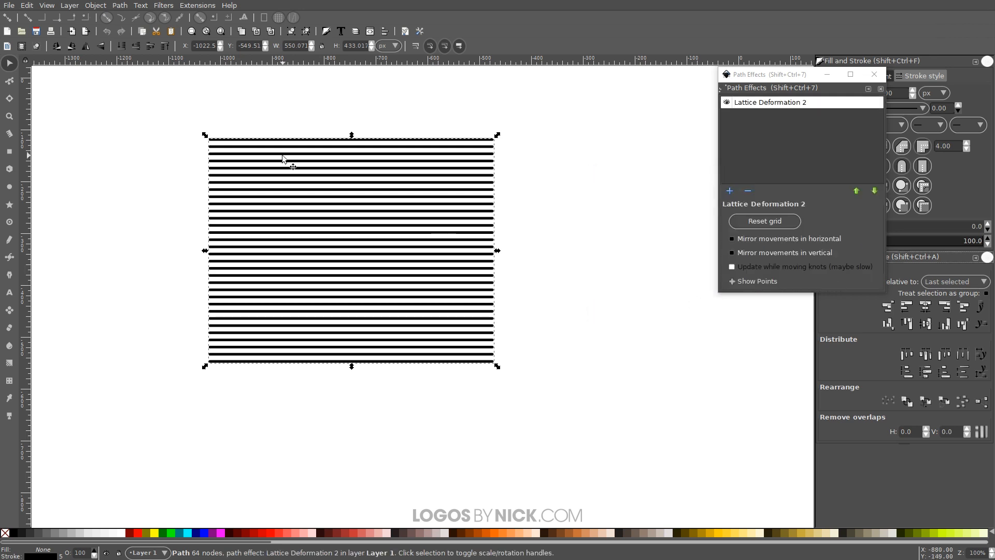
mouse_move(9, 81)
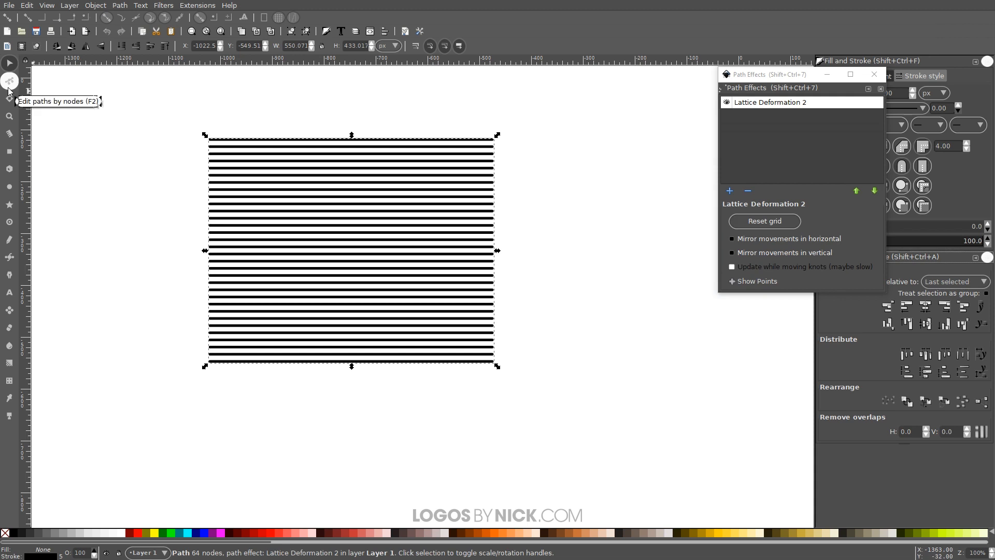
With the Node tool, pull the lattice centre points to bend the lines into a deep middle wave.
left_click(9, 81)
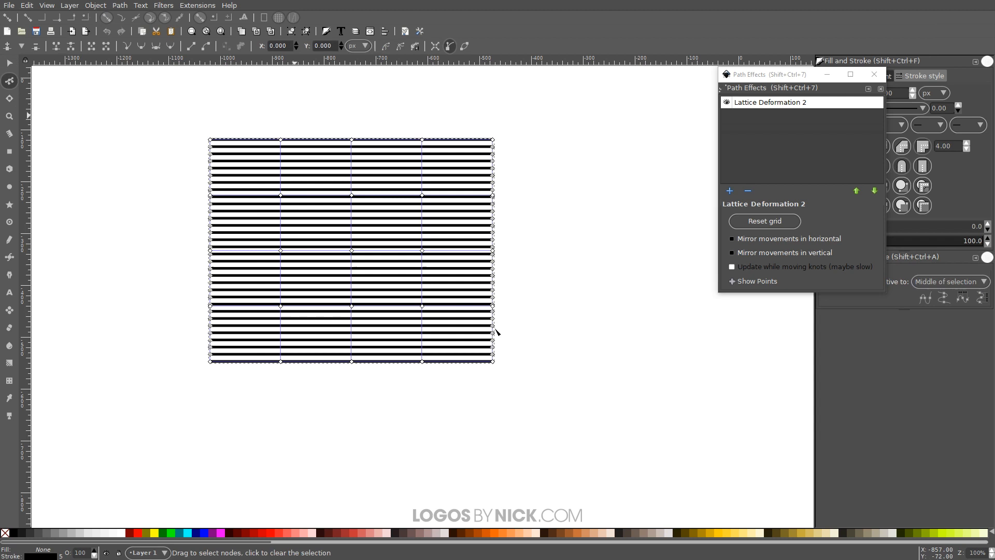
mouse_move(404, 315)
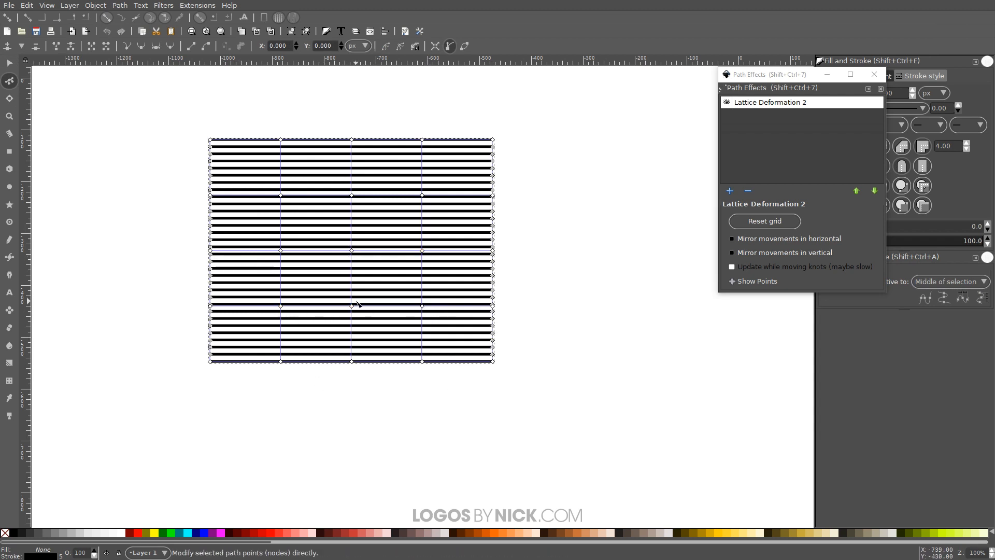
left_click_drag(353, 320, 370, 273)
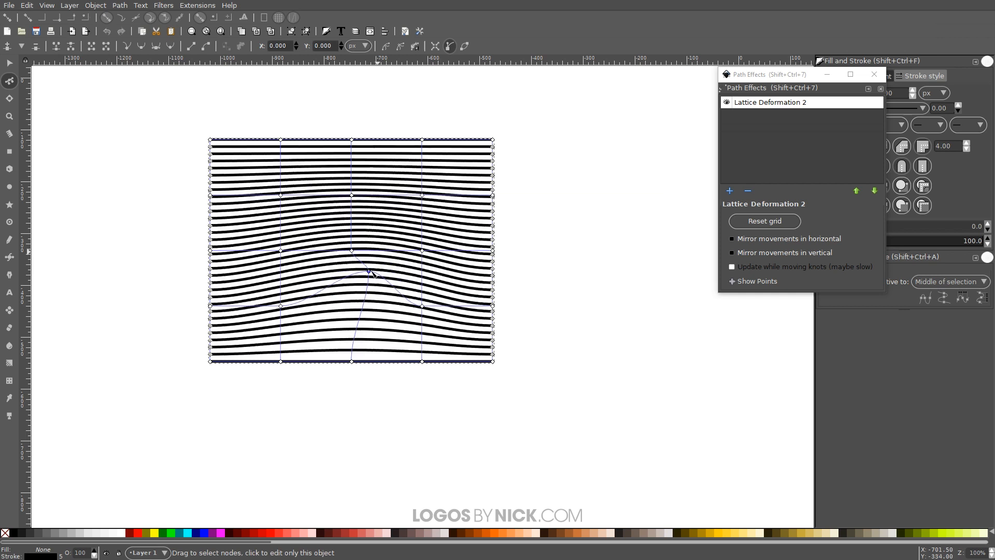
left_click_drag(371, 273, 368, 249)
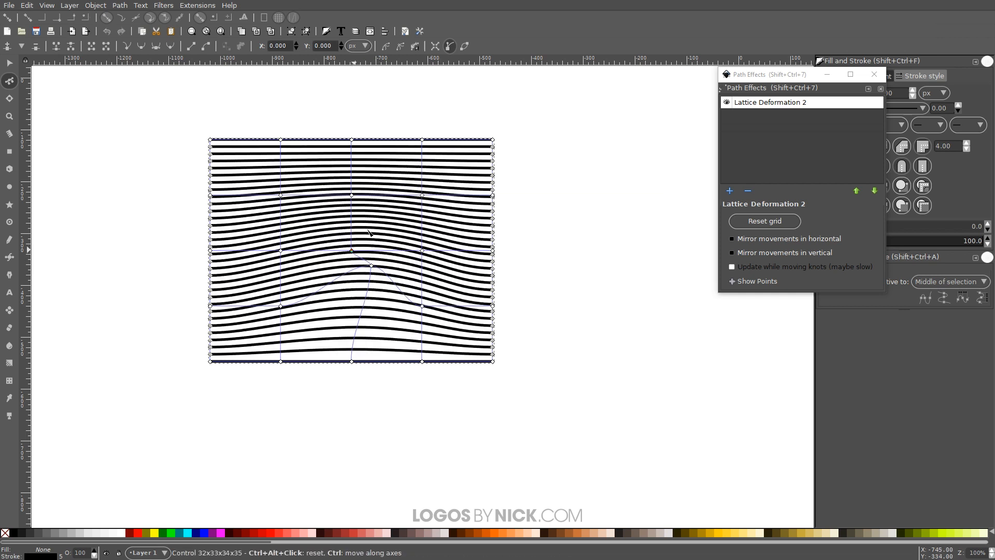
left_click_drag(351, 249, 373, 236)
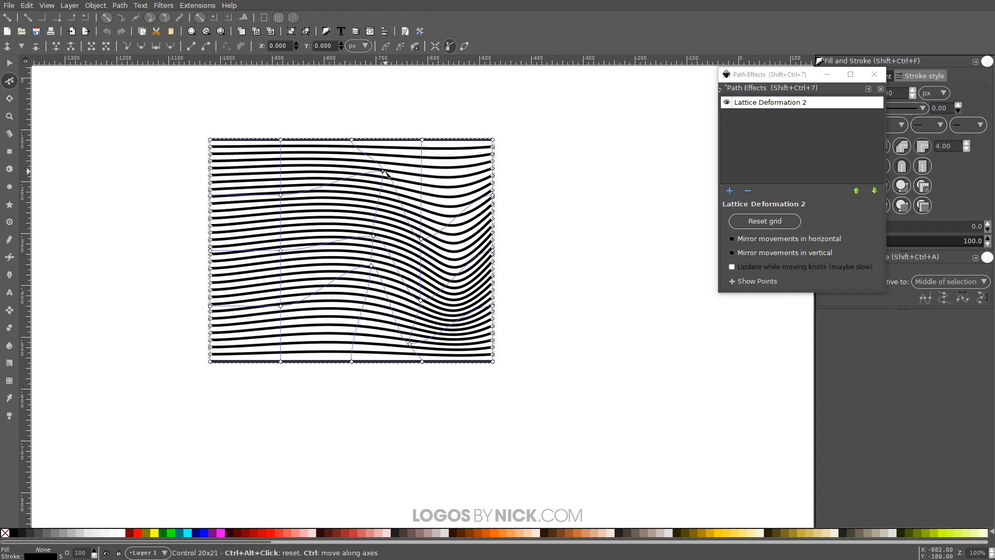
Drag lattice points to form a sharp dip near the right and reshape the lower-left waves.
left_click_drag(386, 173, 445, 216)
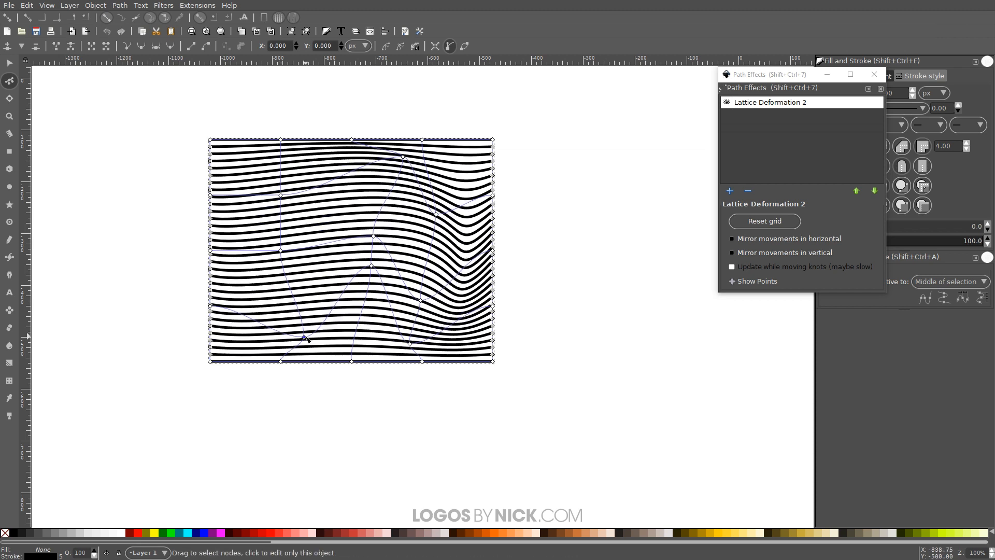
left_click_drag(305, 340, 290, 318)
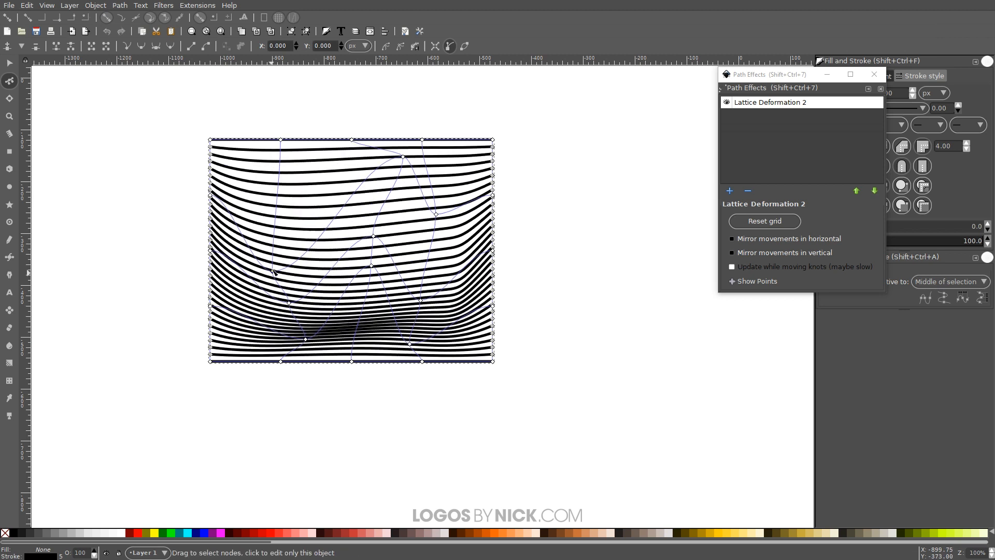
left_click_drag(272, 273, 289, 250)
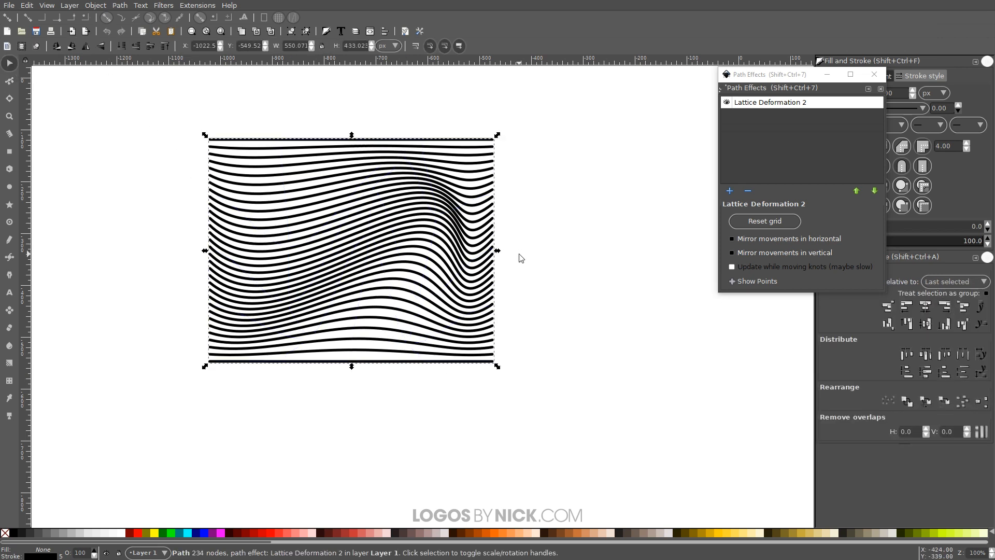
Bake the lattice warp in with Object to Path and inspect the resulting nodes.
left_click(140, 5)
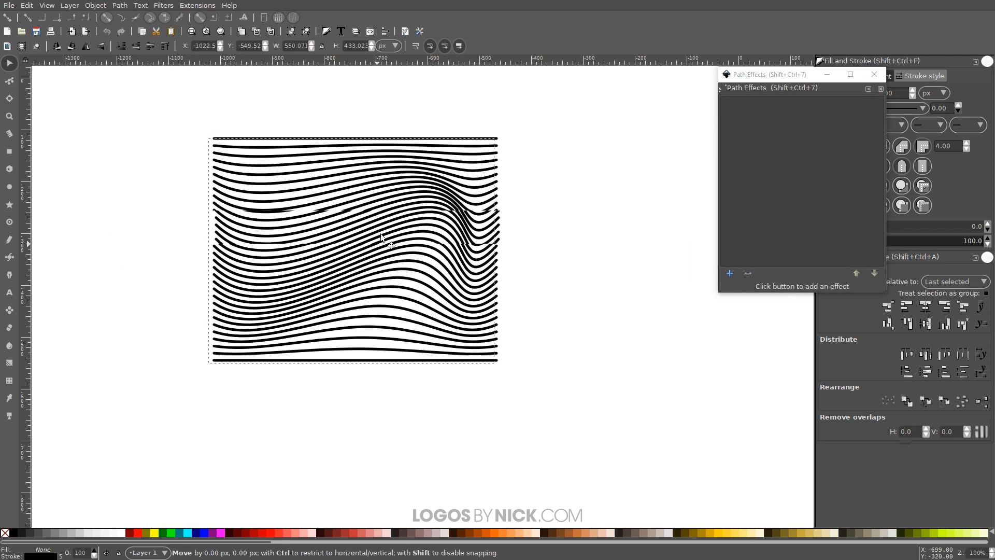
left_click(9, 80)
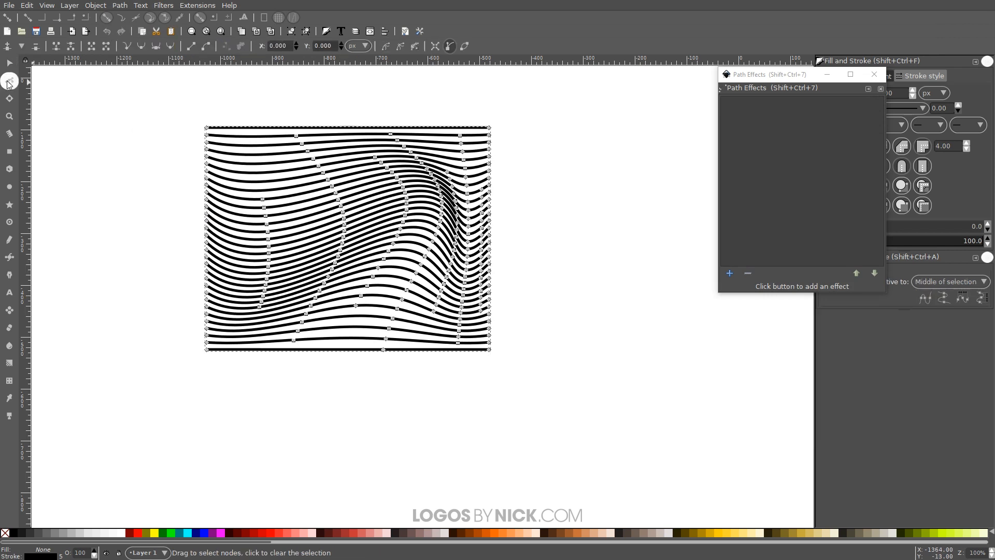
mouse_move(166, 240)
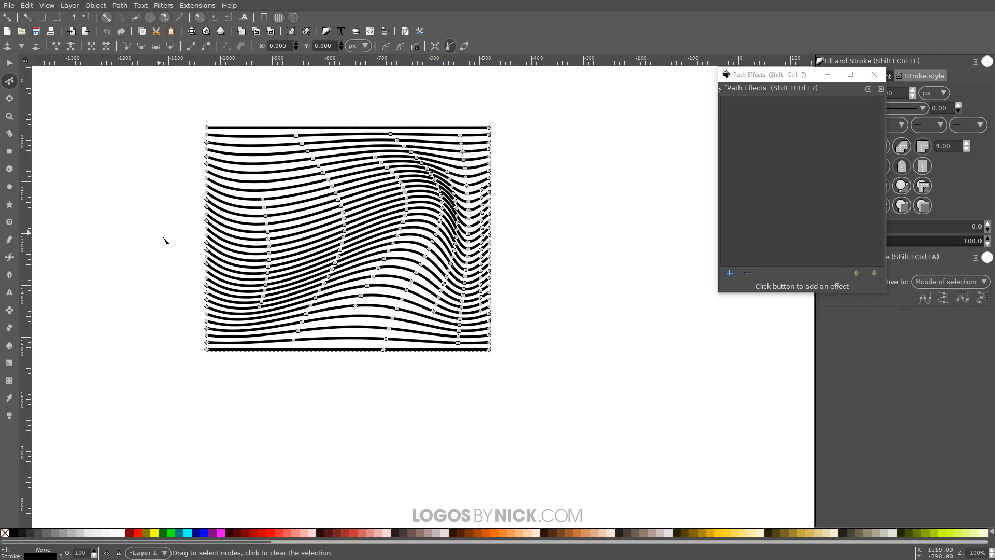
mouse_move(492, 261)
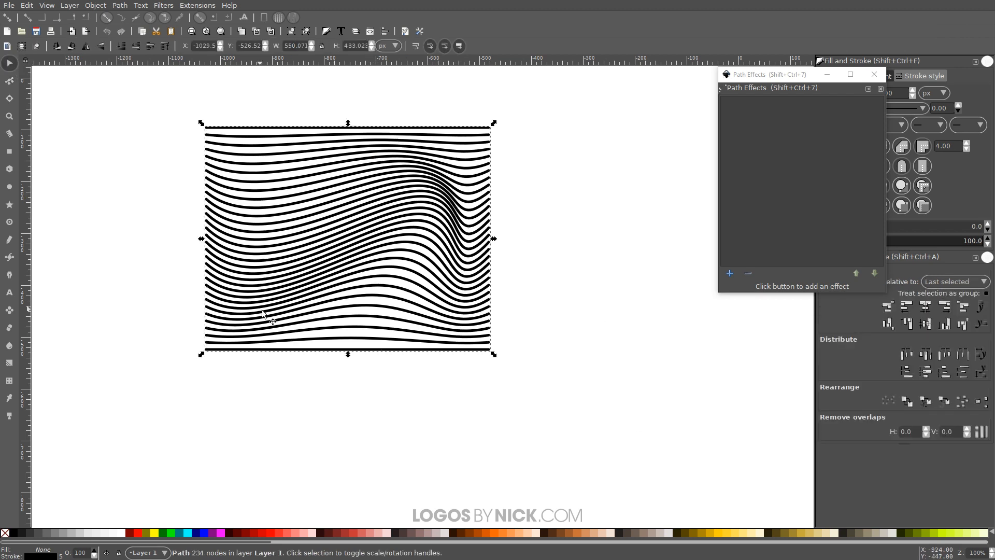
mouse_move(429, 221)
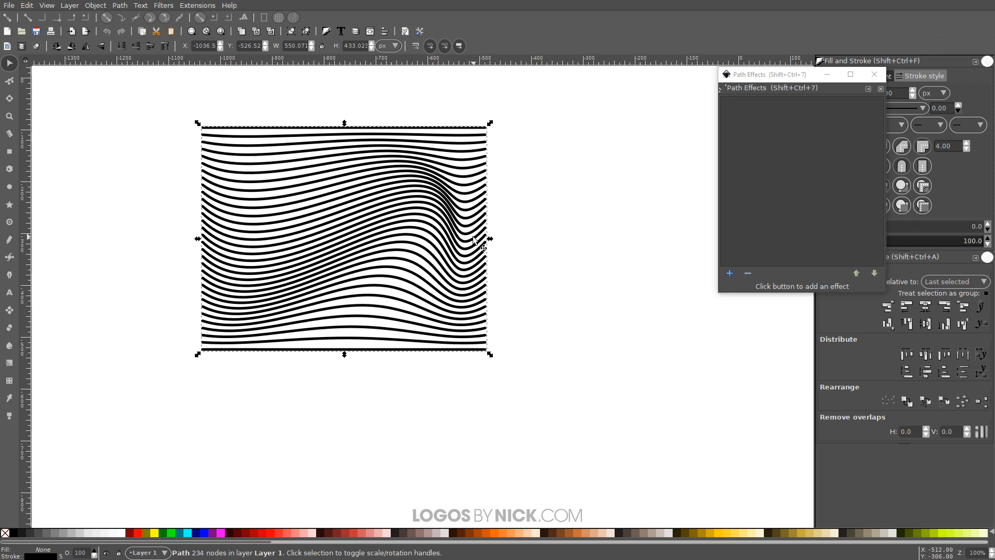
mouse_move(330, 242)
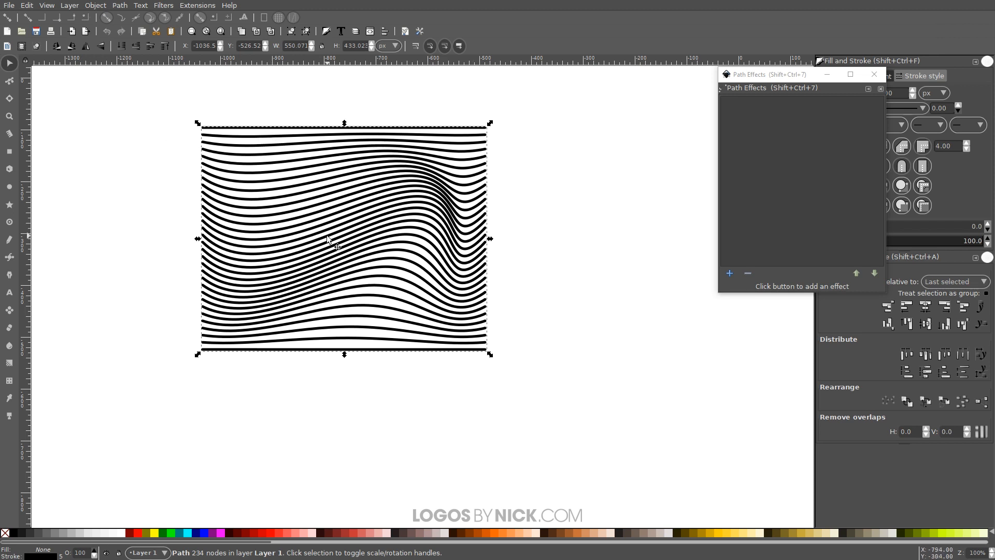
Convert the strokes to filled paths, colour them light red and close the Path Effects panel.
left_click(119, 6)
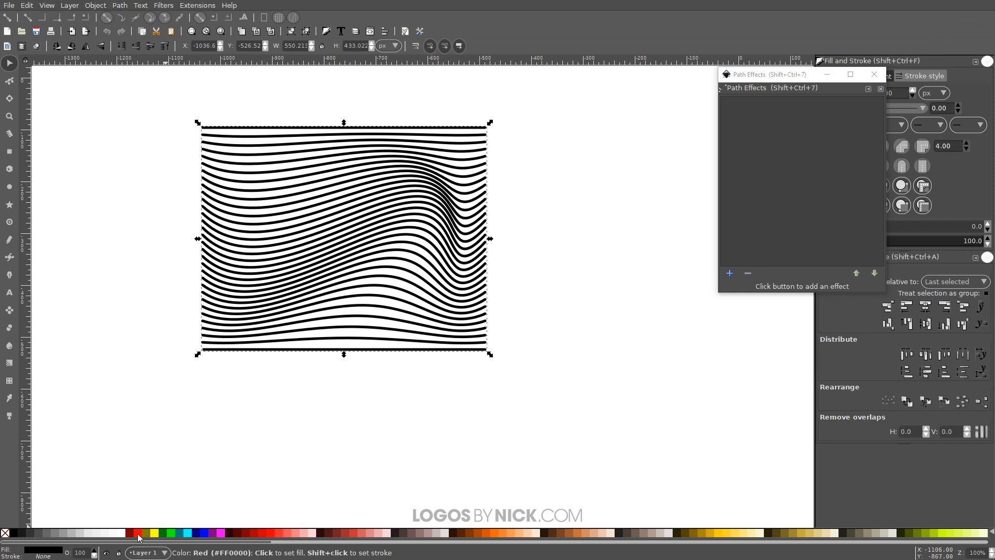
left_click(219, 532)
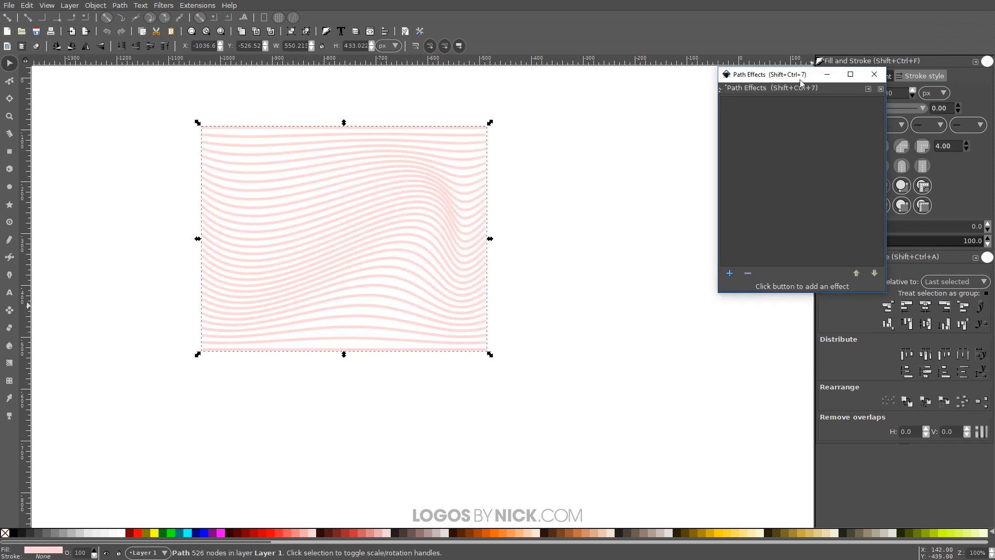
left_click(875, 74)
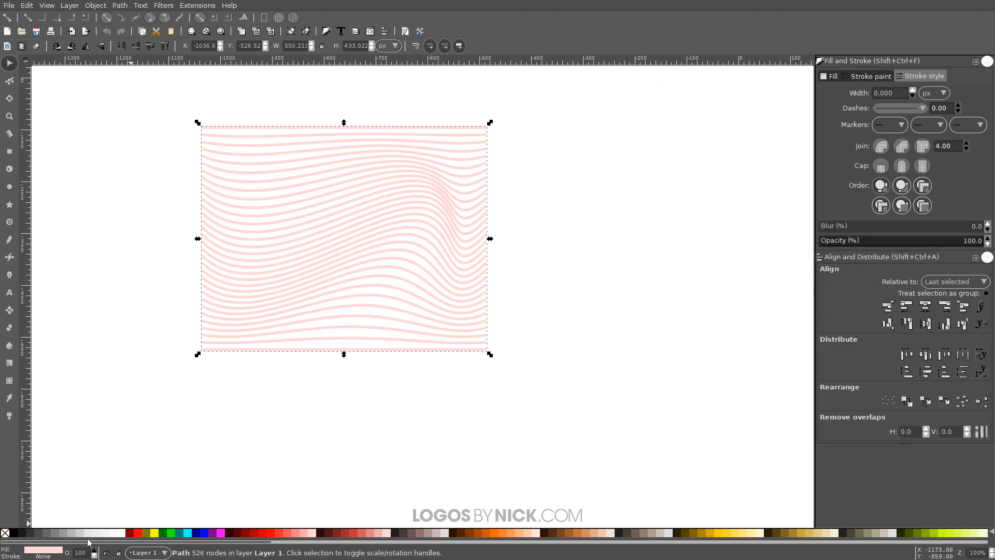